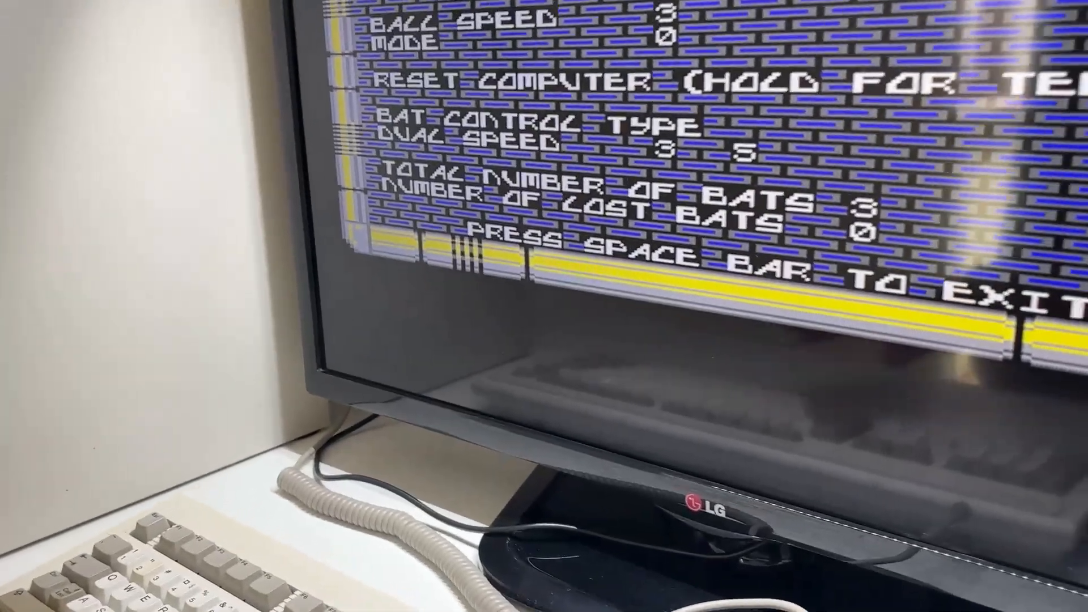
key("space")
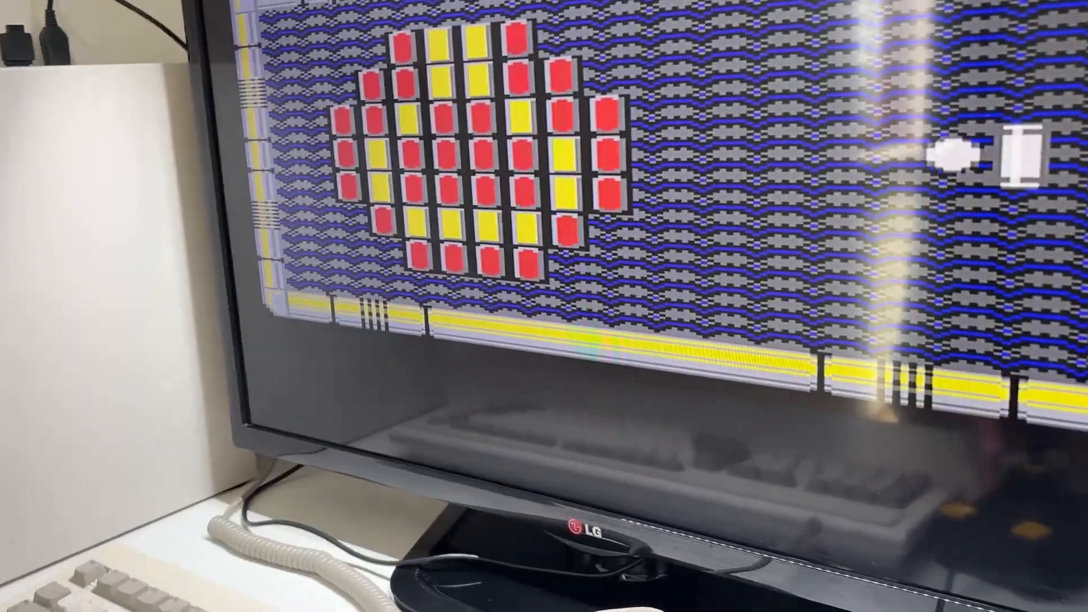